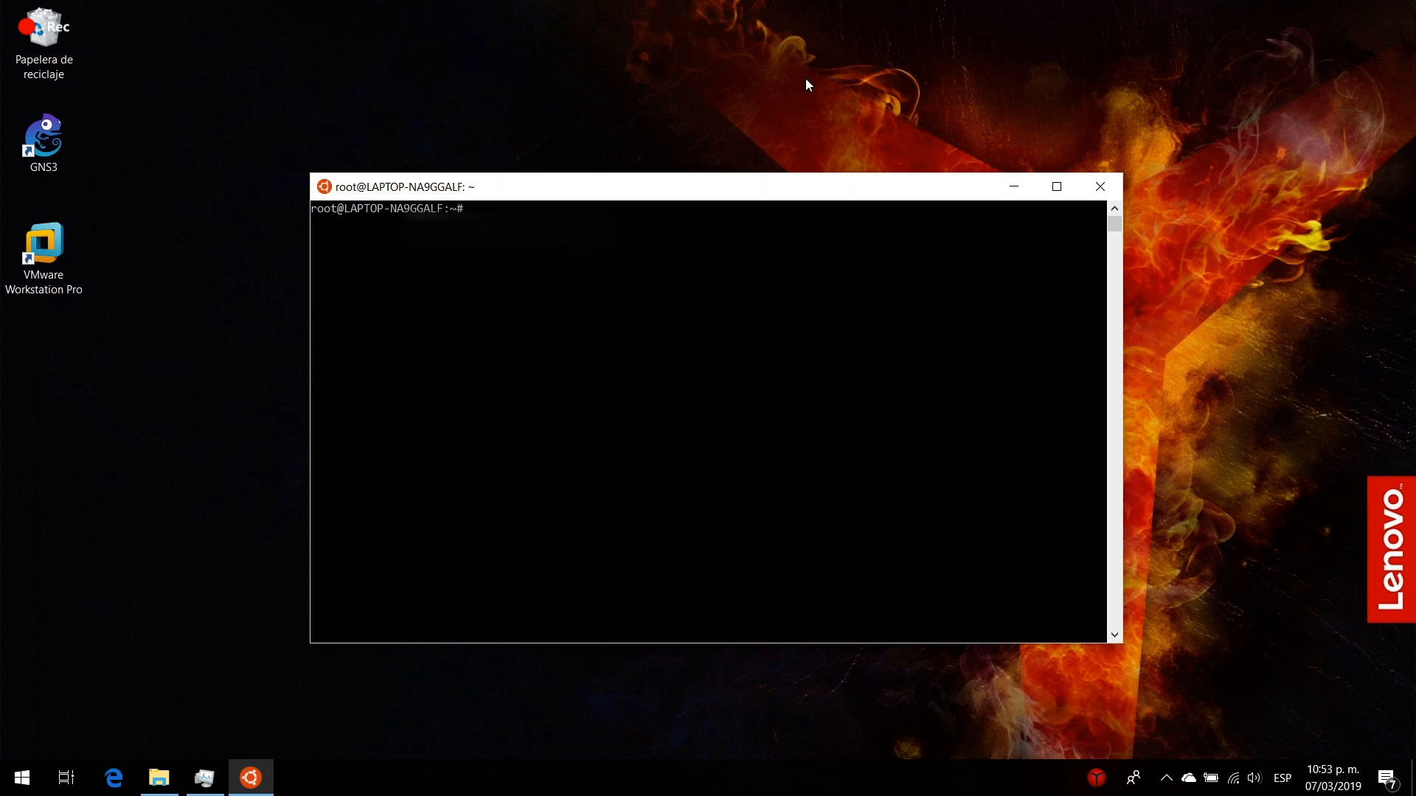
type("curl")
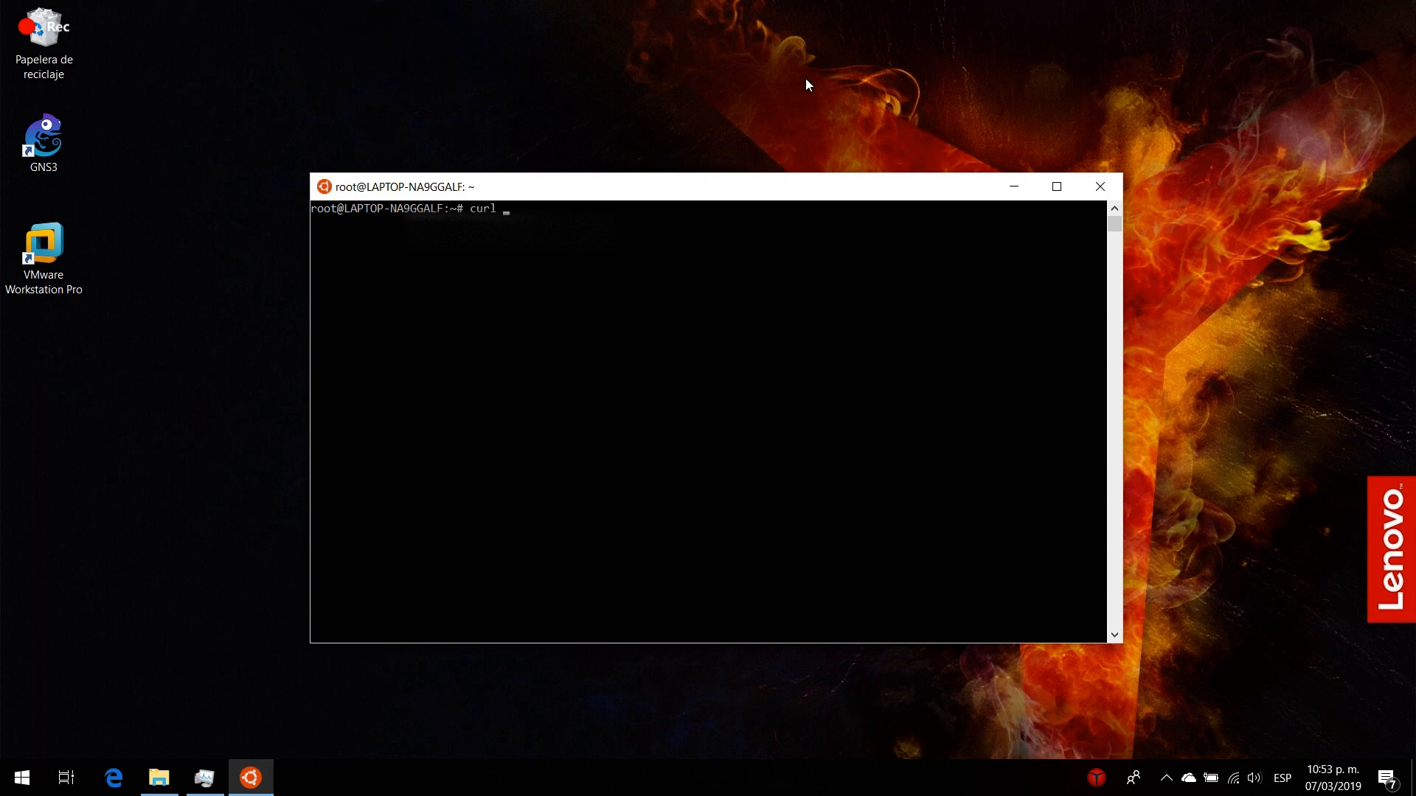
type("ip")
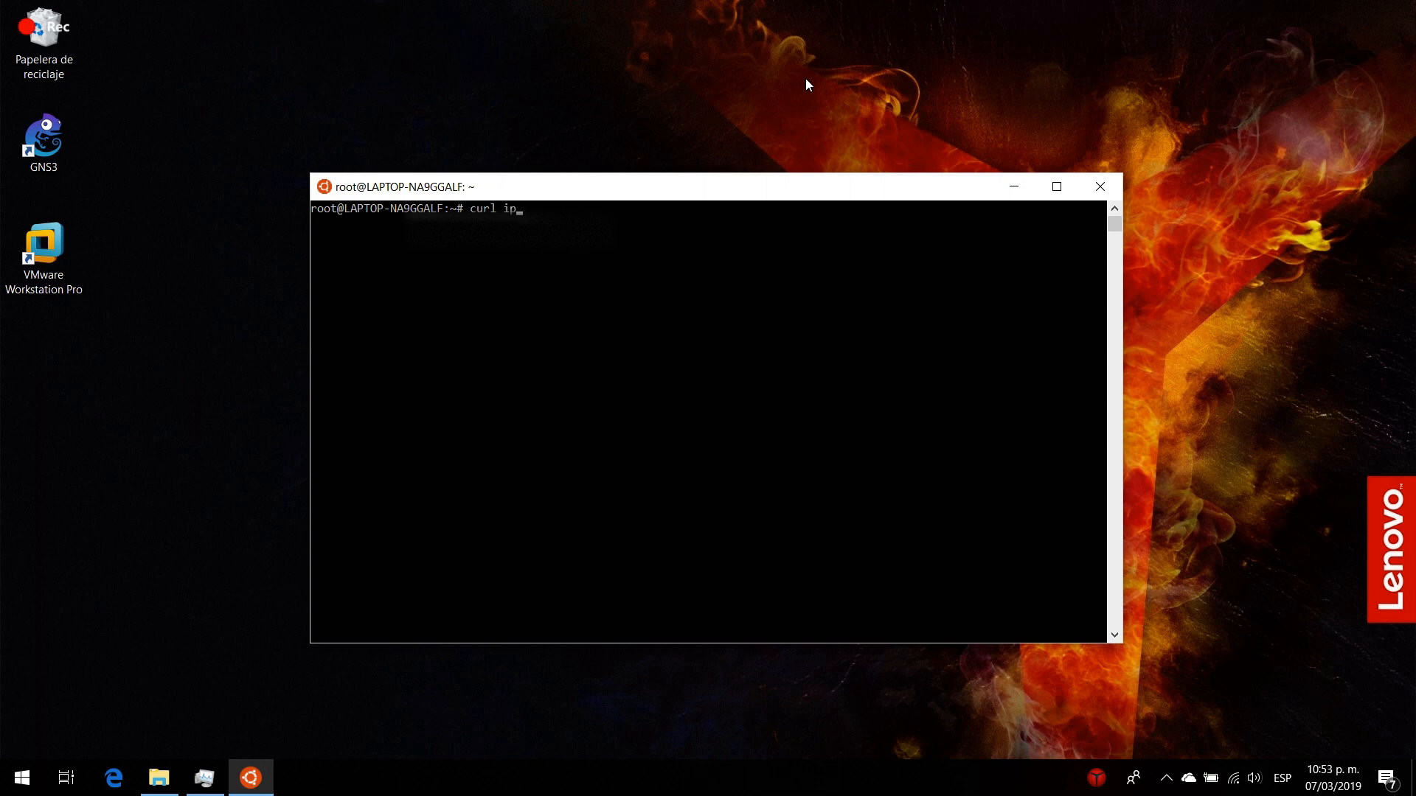
type("ech")
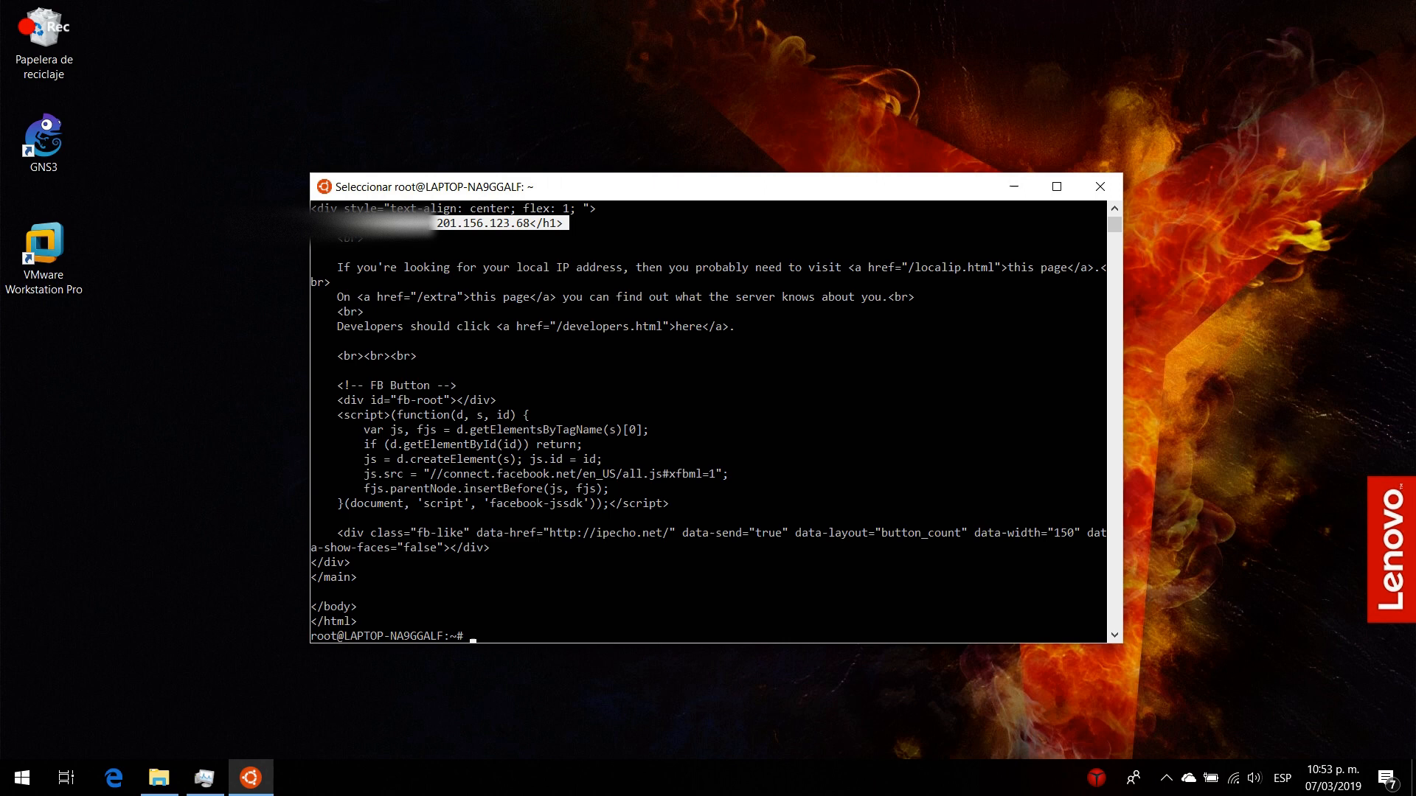
mouse_move(595, 230)
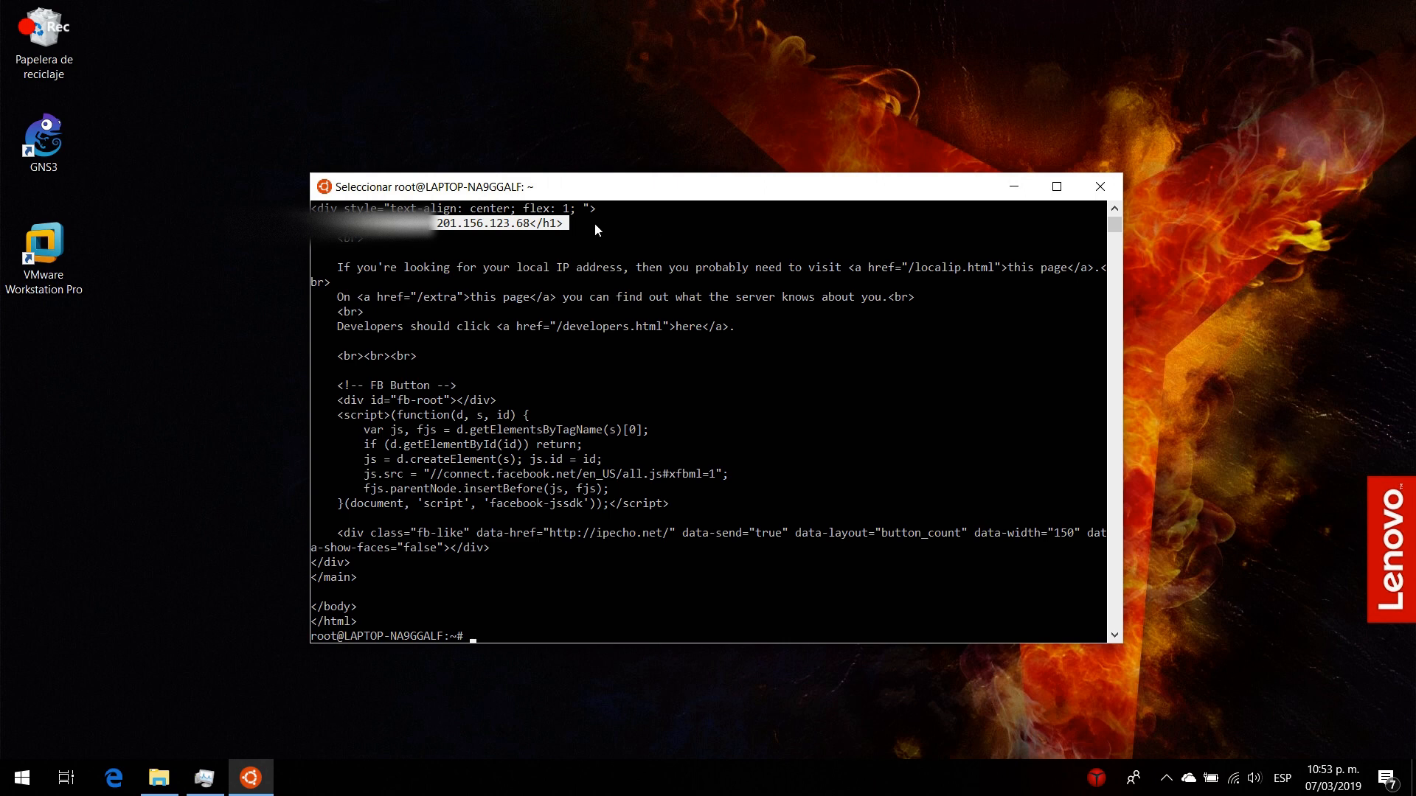
mouse_move(565, 227)
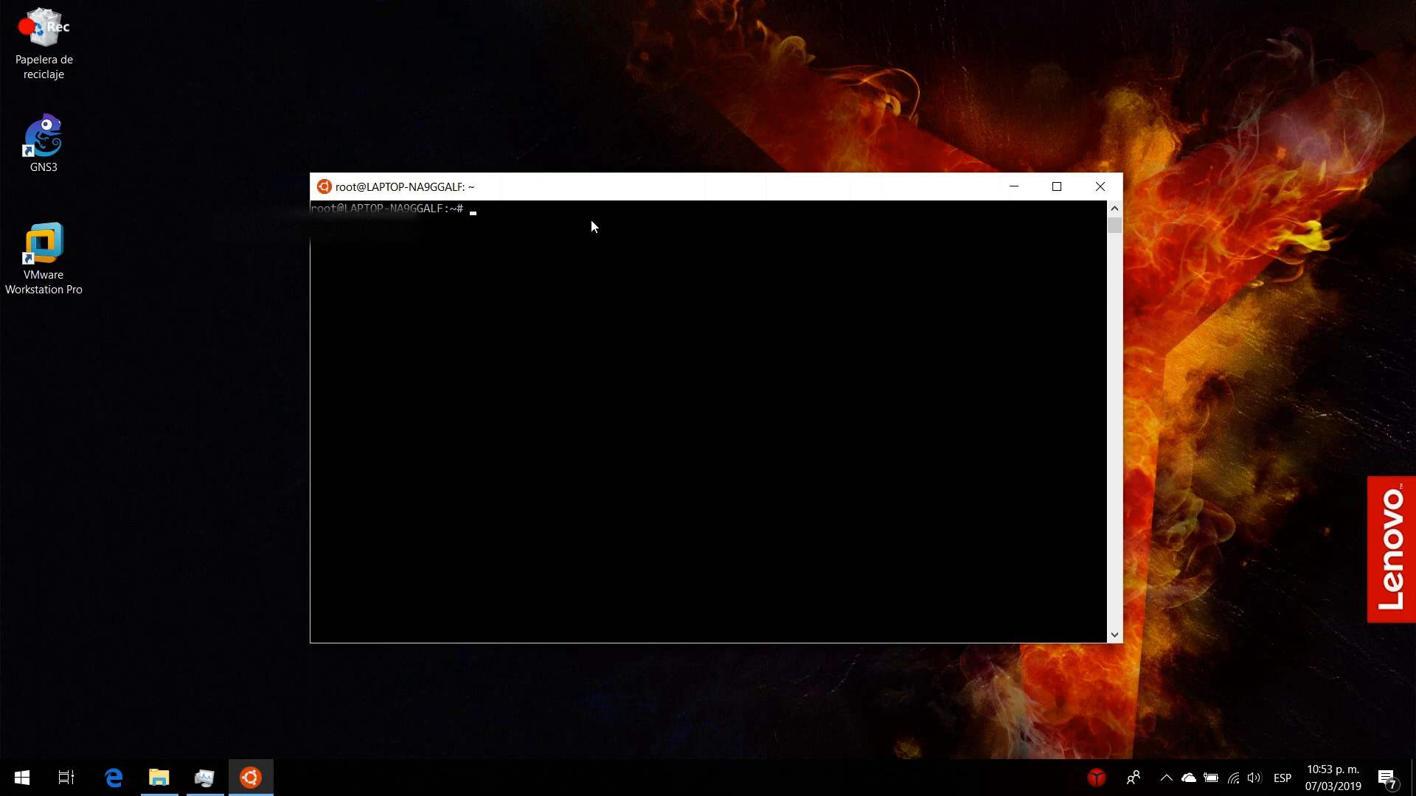
type("curl")
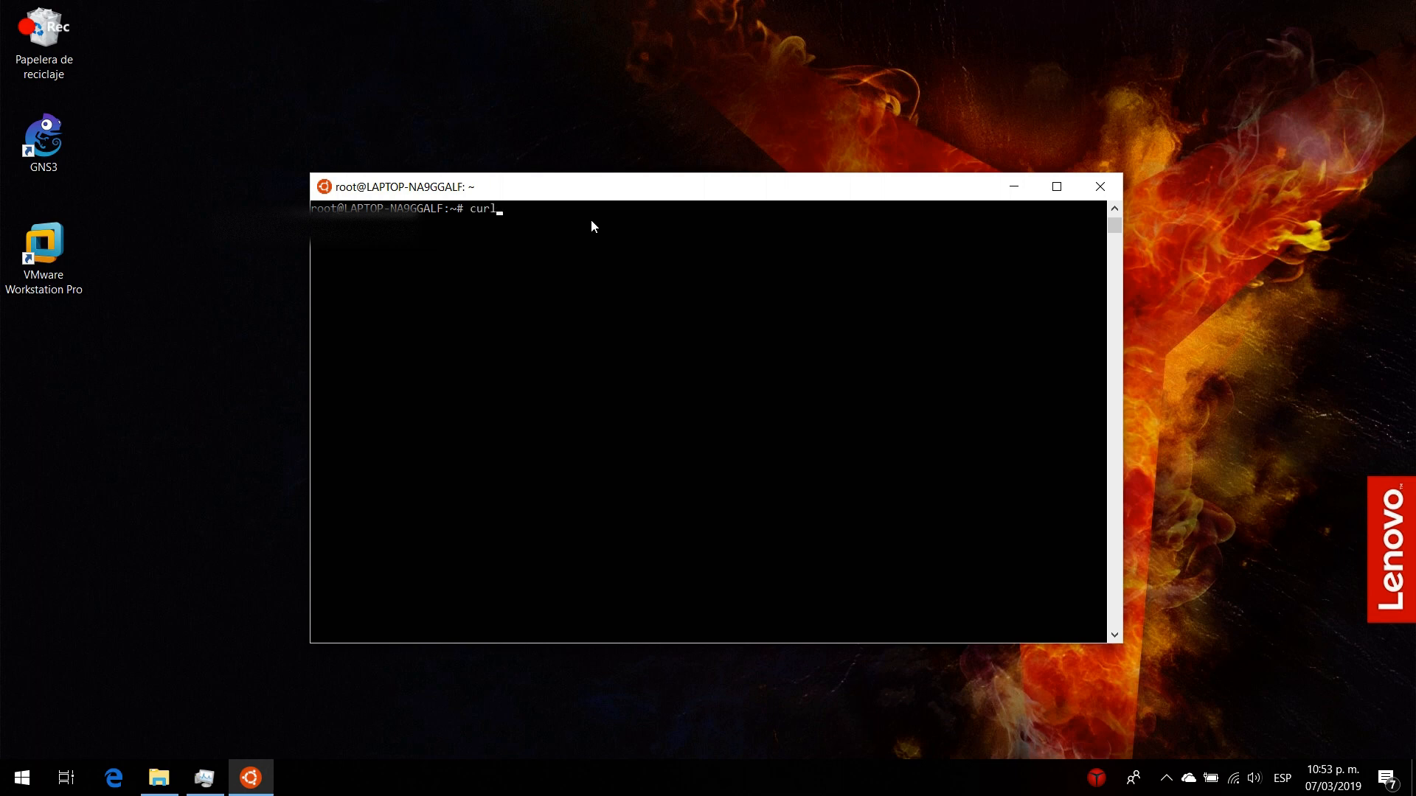
type("ifco")
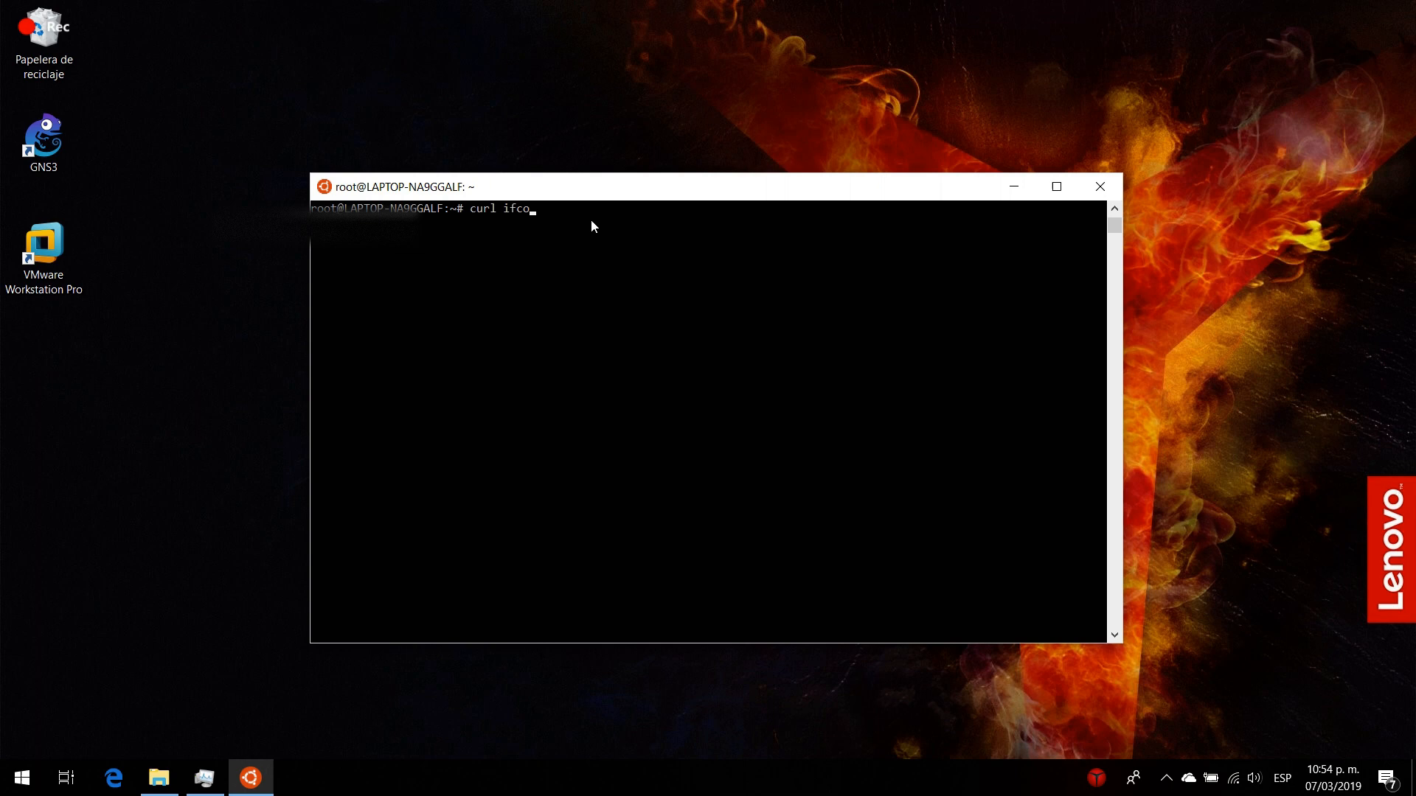
type("nfig.me")
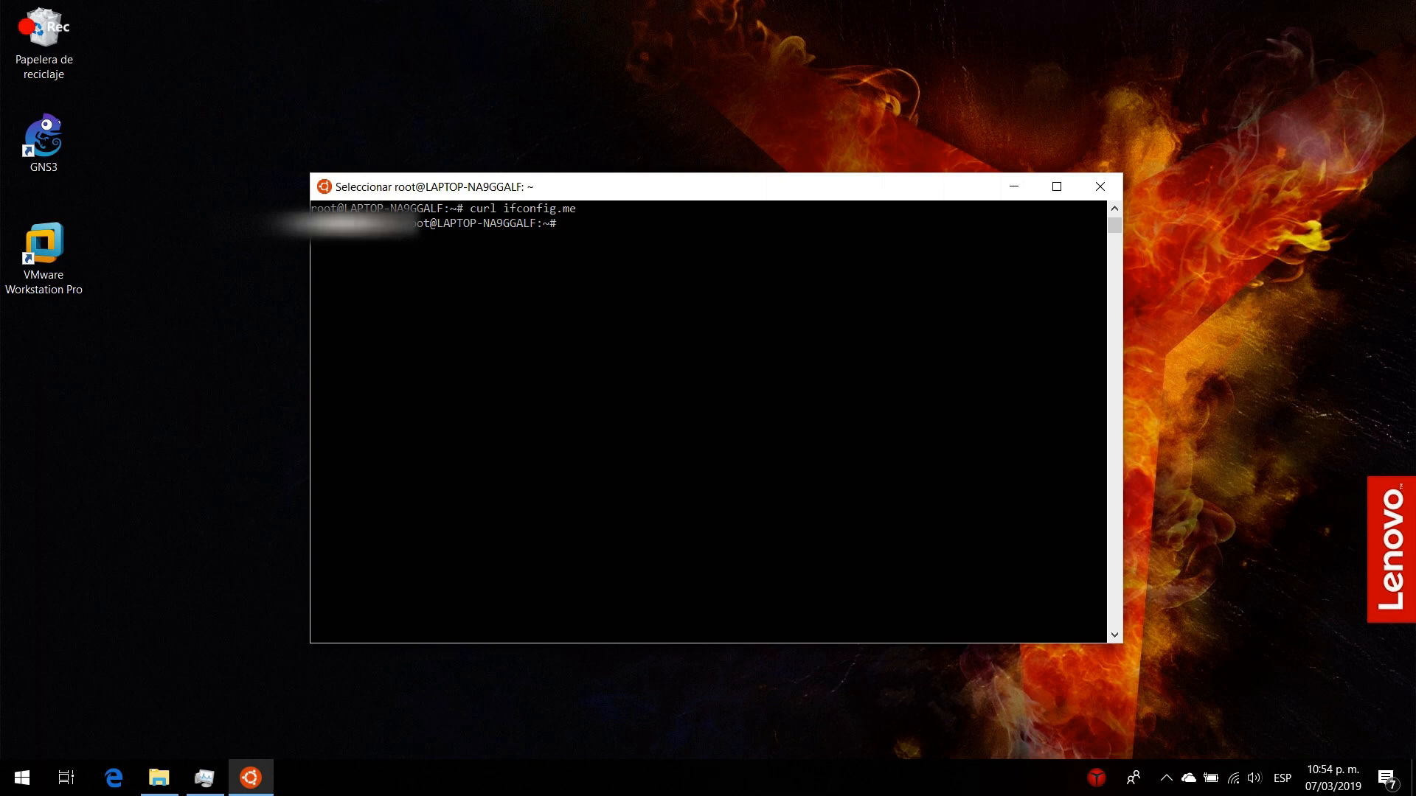
mouse_move(460, 228)
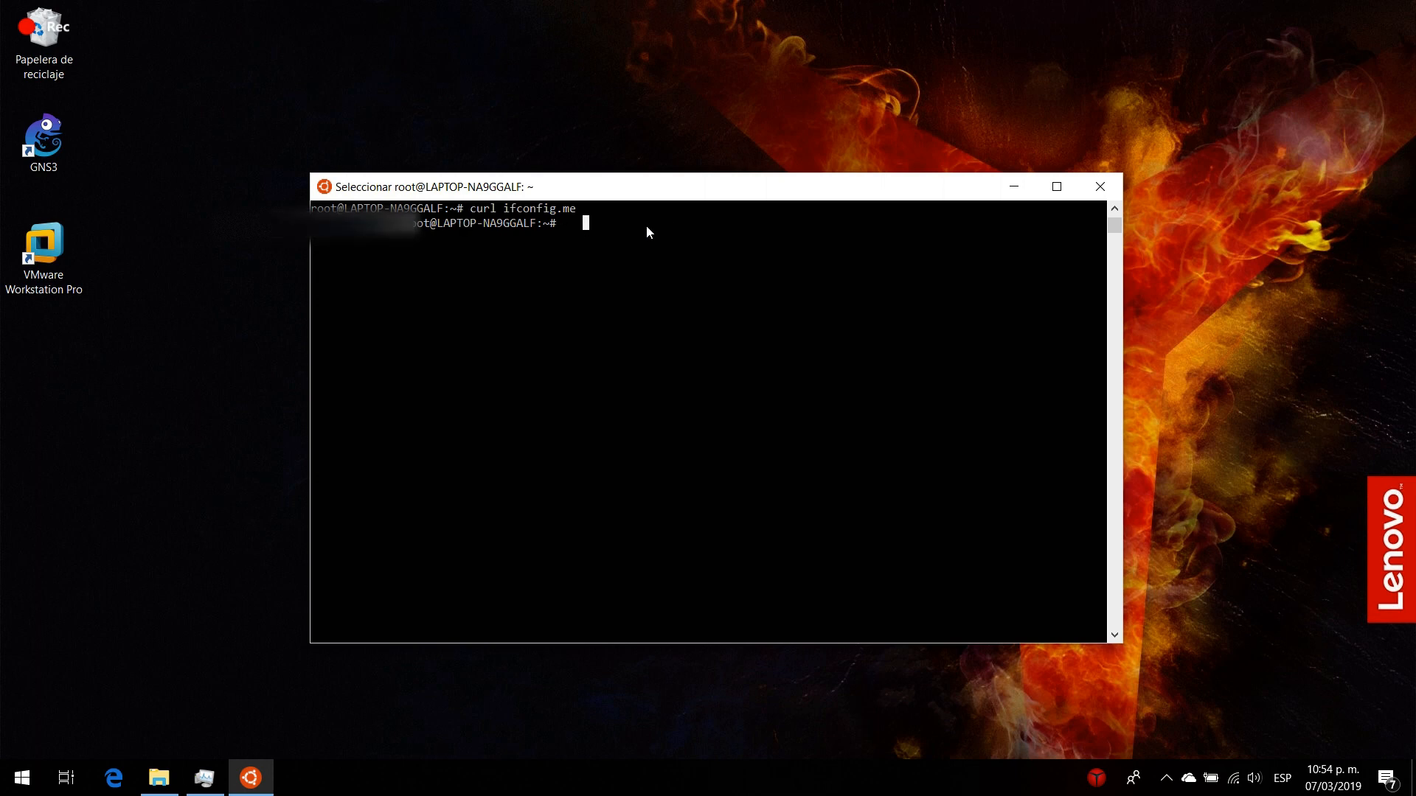
type("cle")
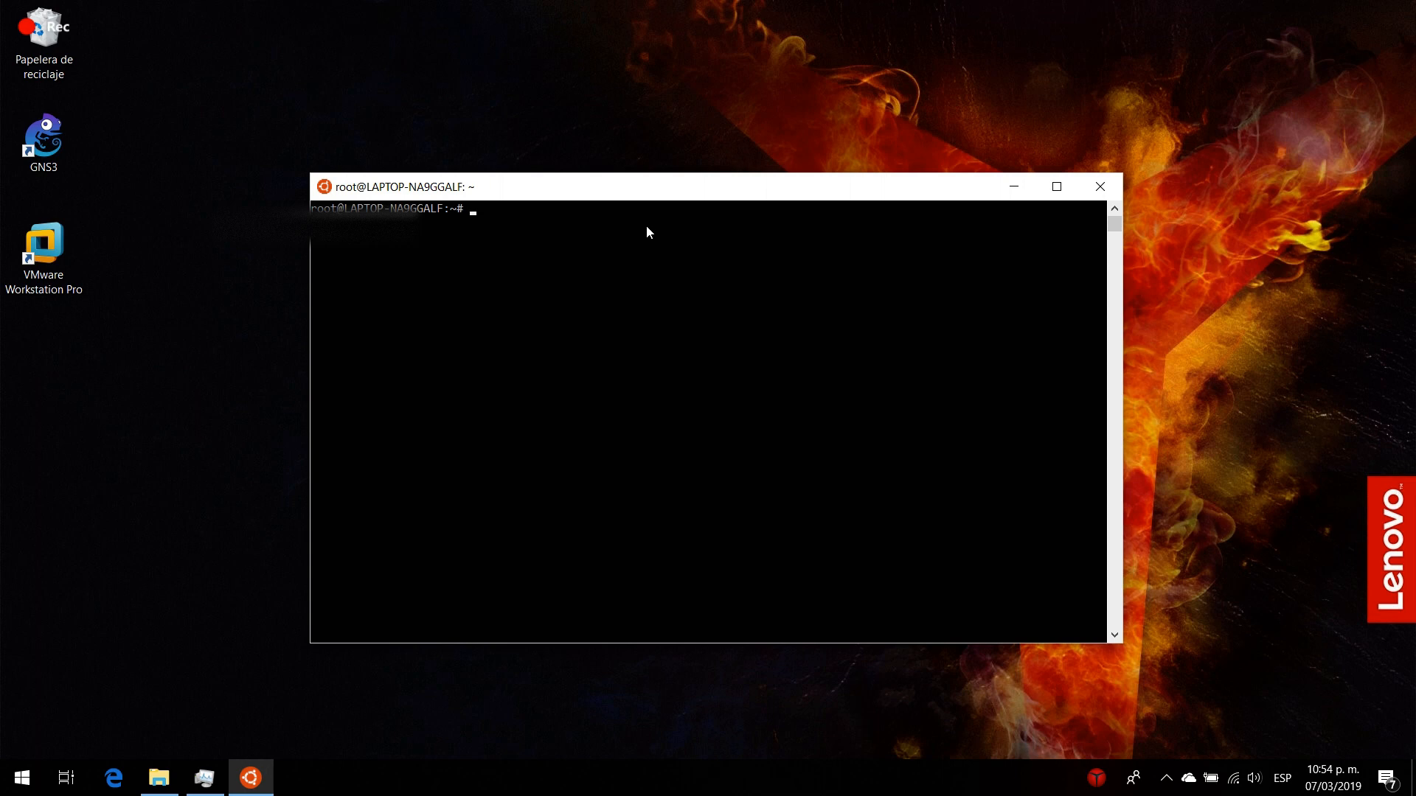
type("cur")
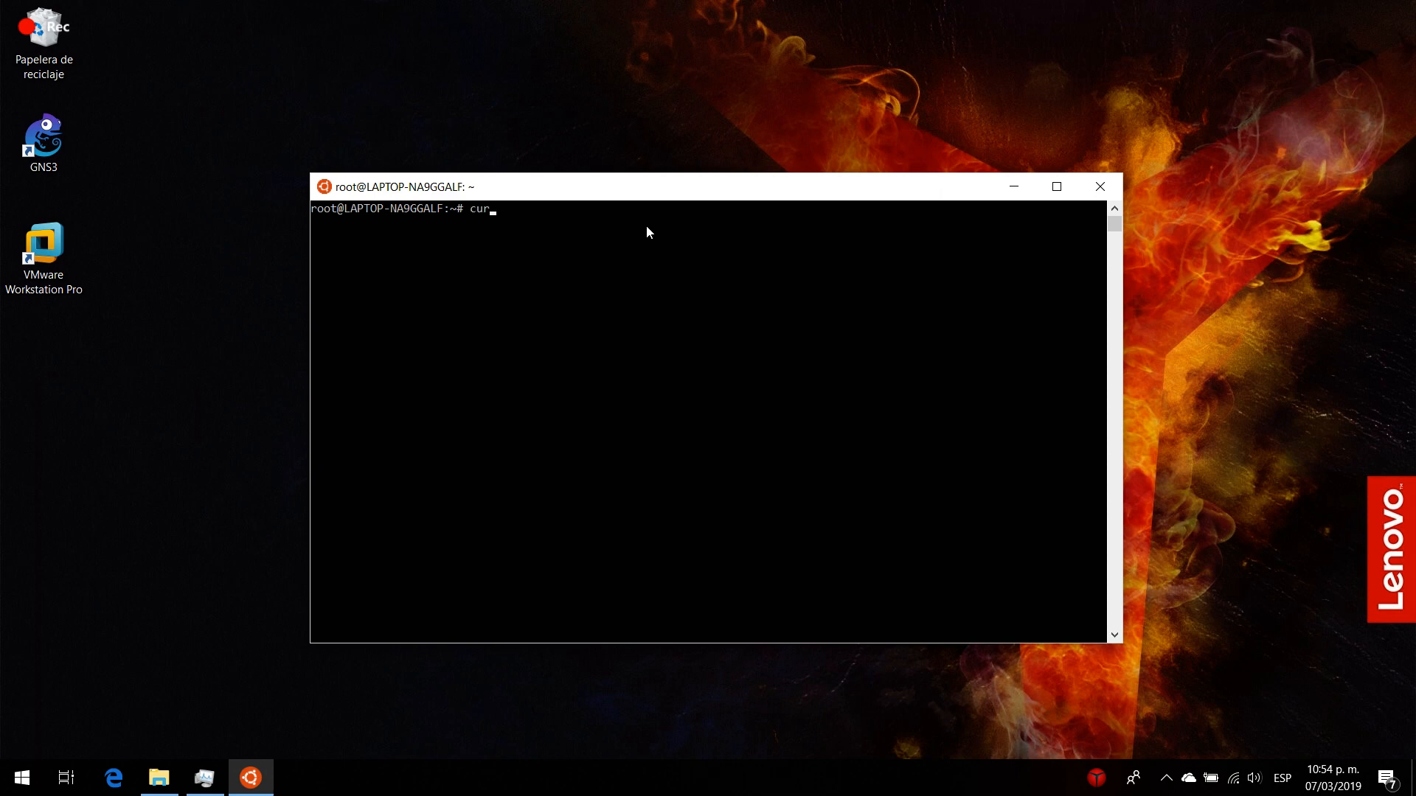
type("l")
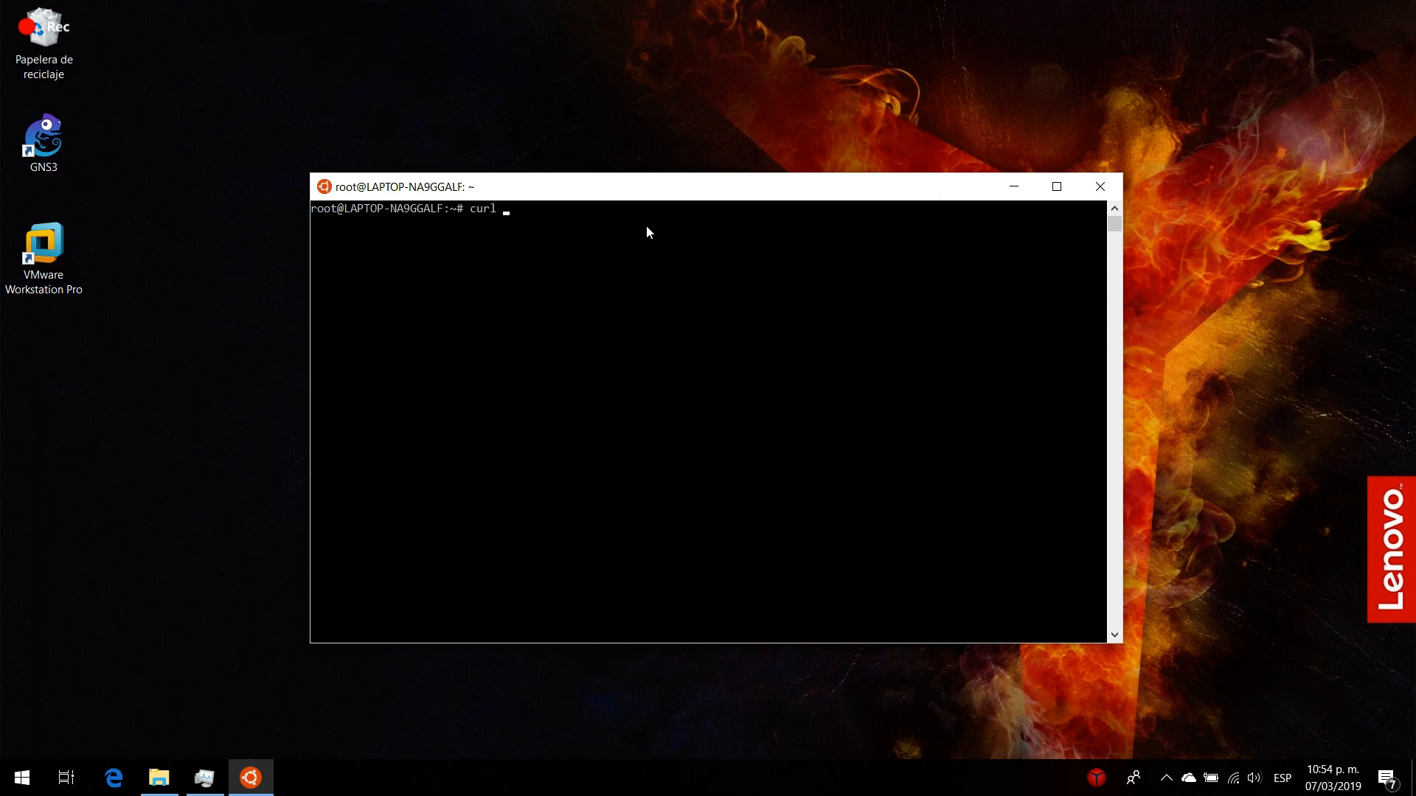
type("icanha")
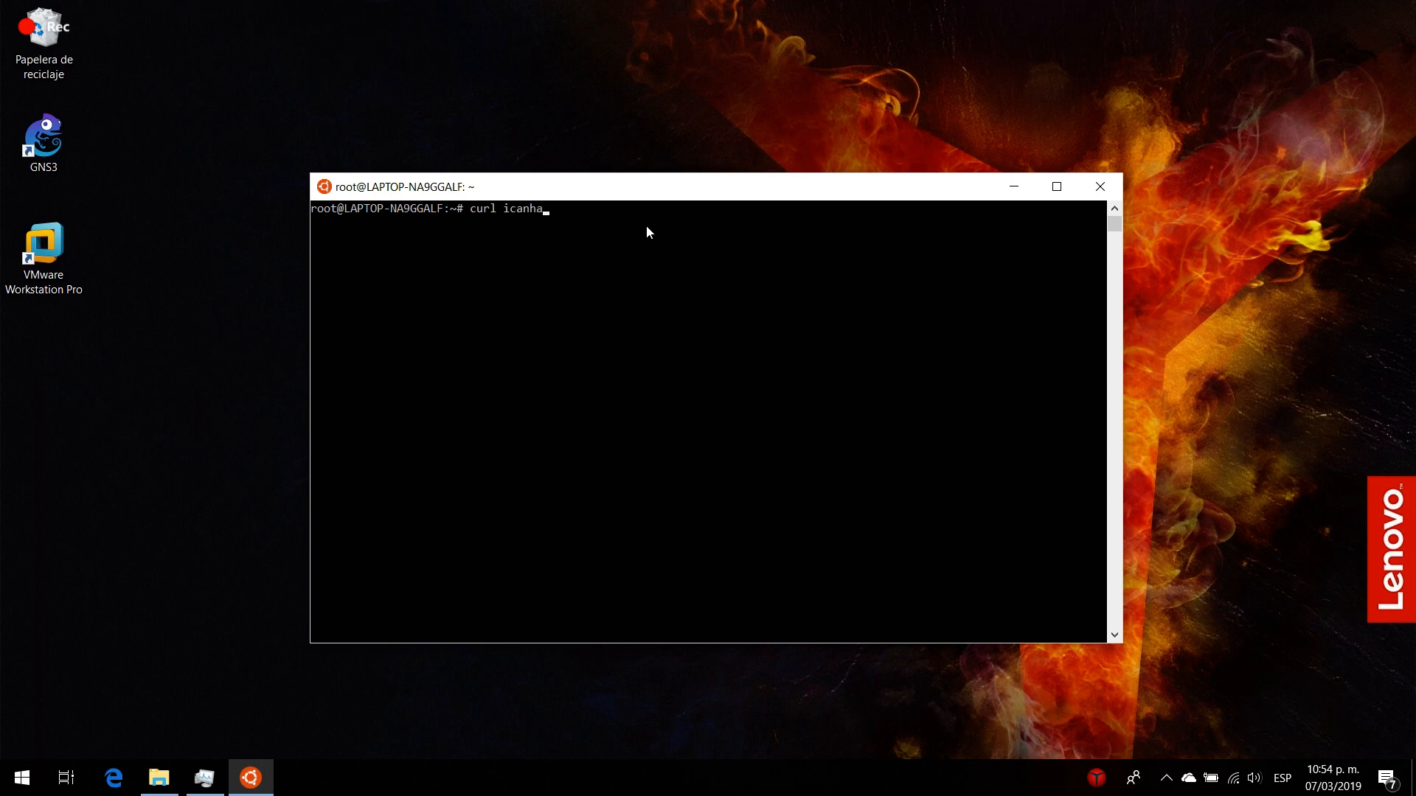
type("zip")
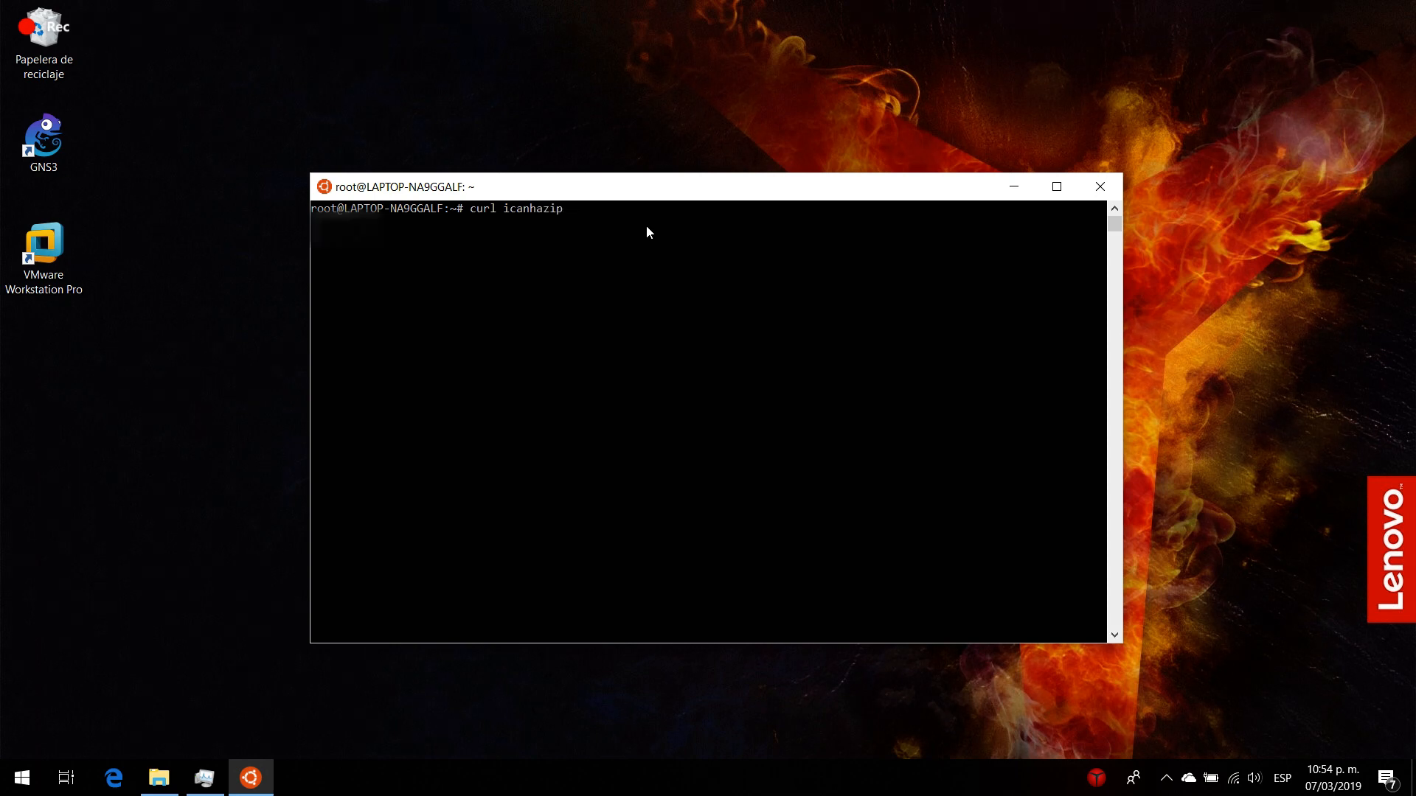
type(".com")
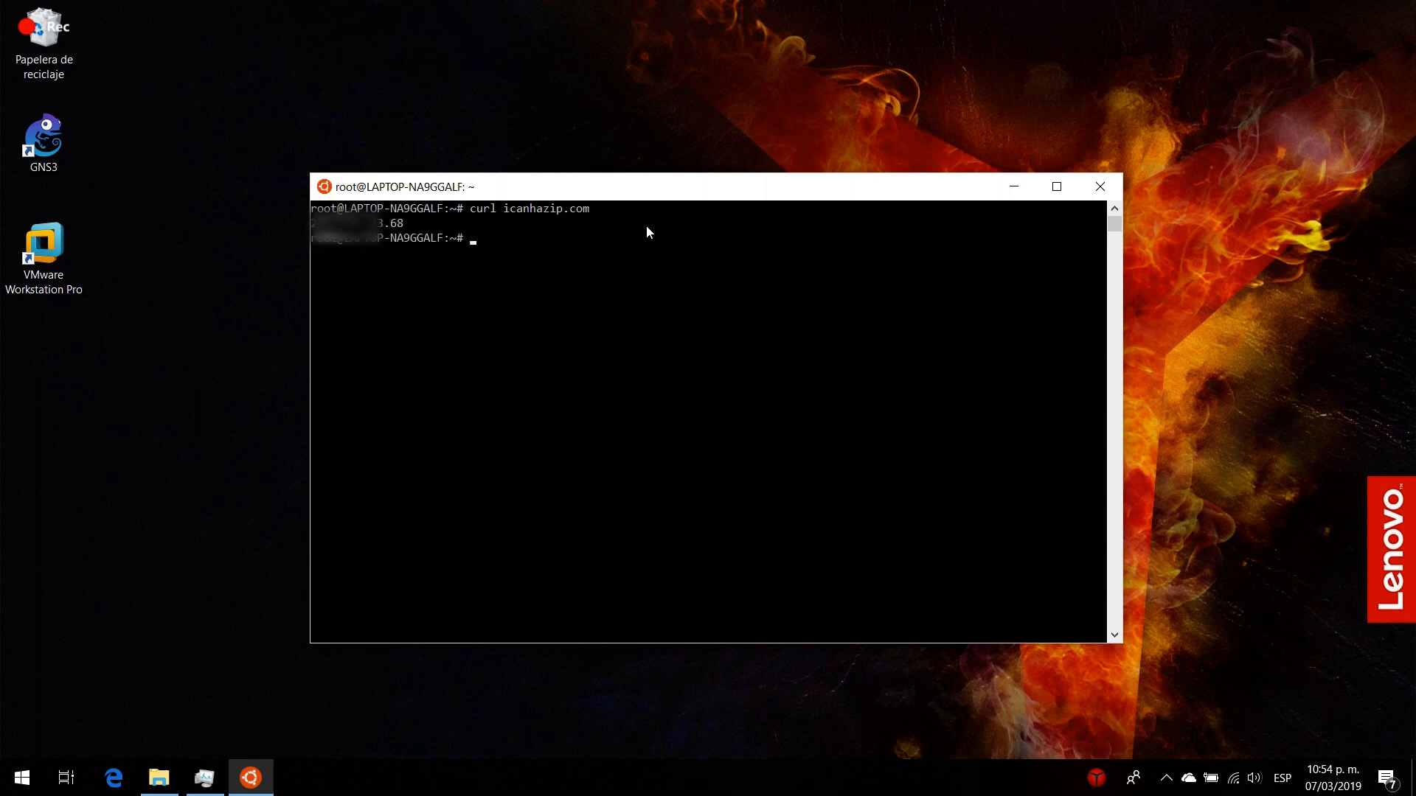
mouse_move(531, 244)
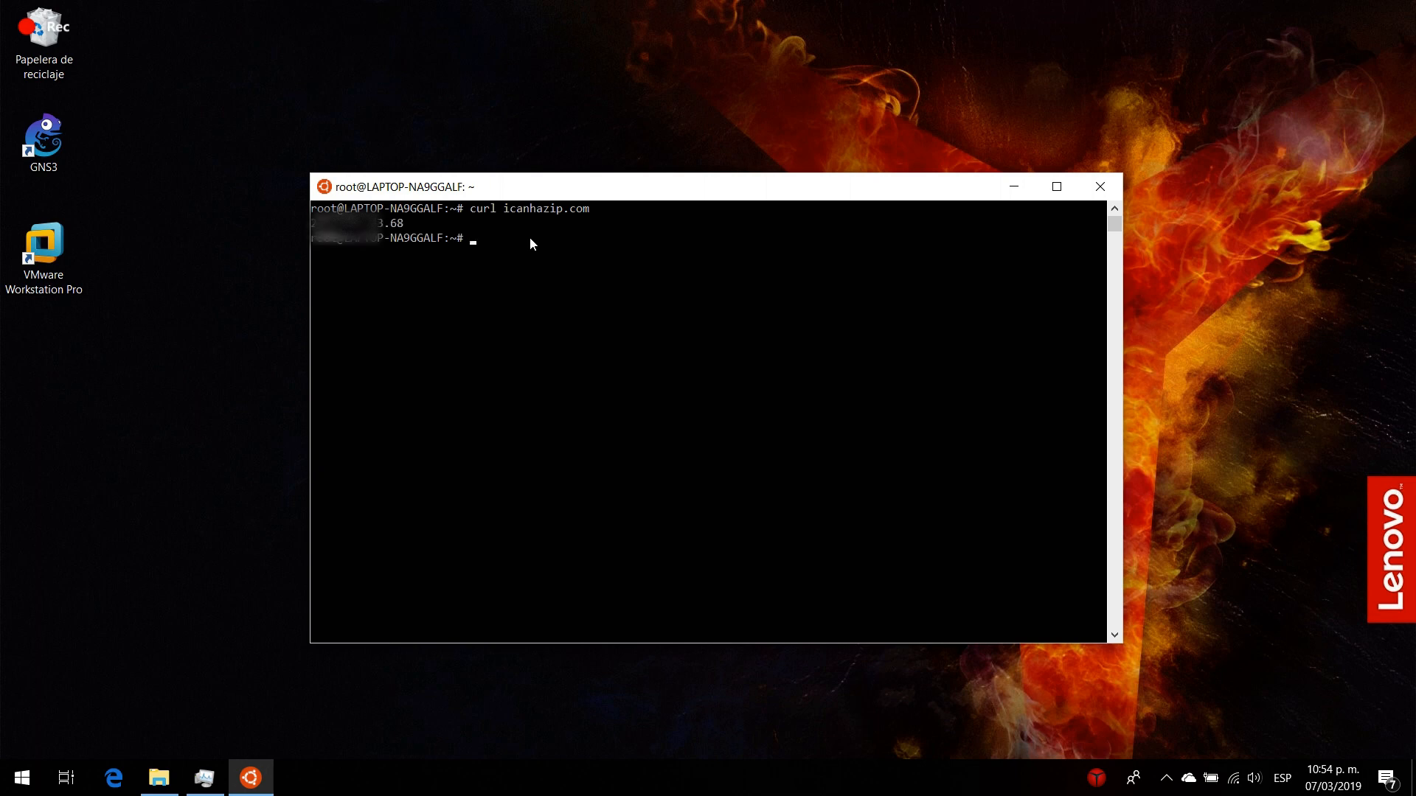
mouse_move(478, 244)
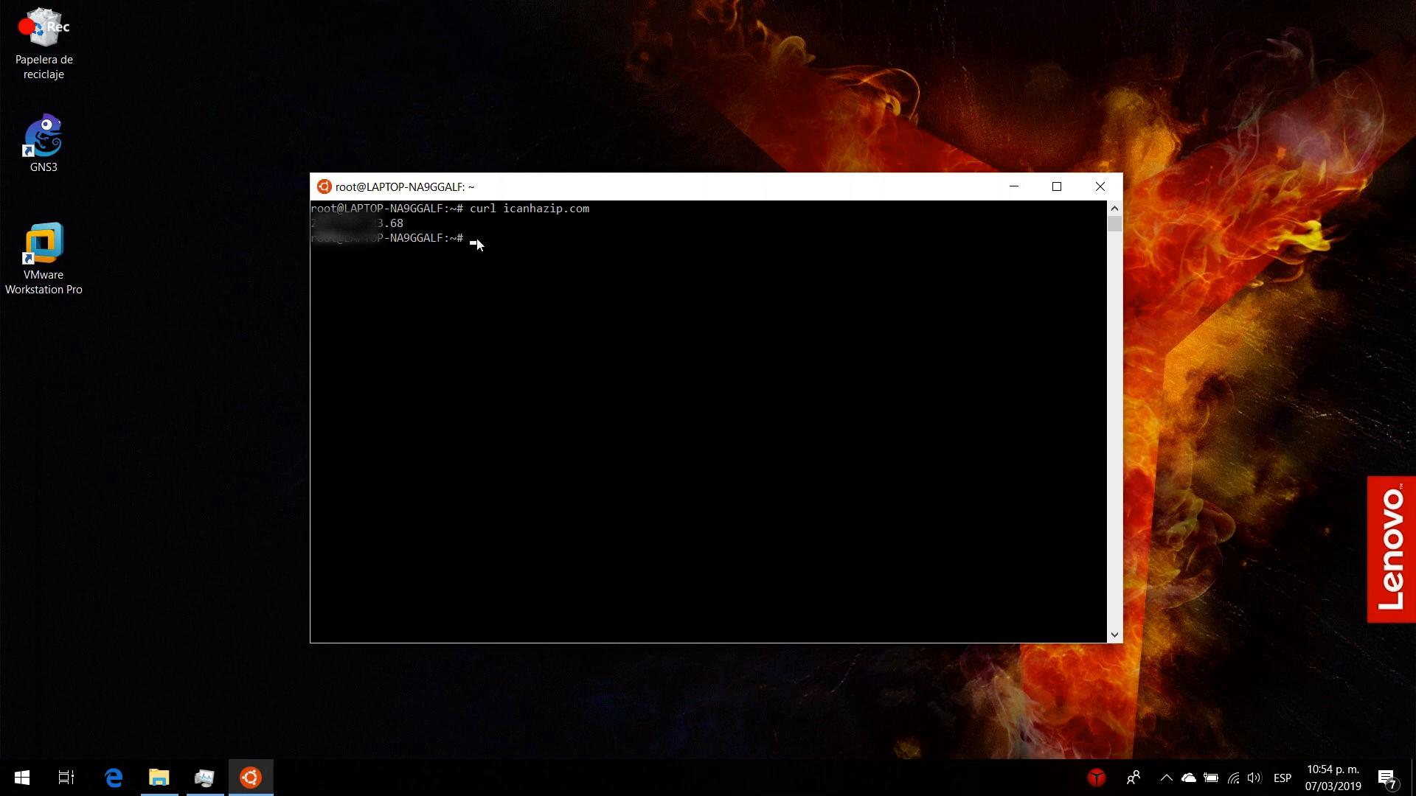
mouse_move(407, 235)
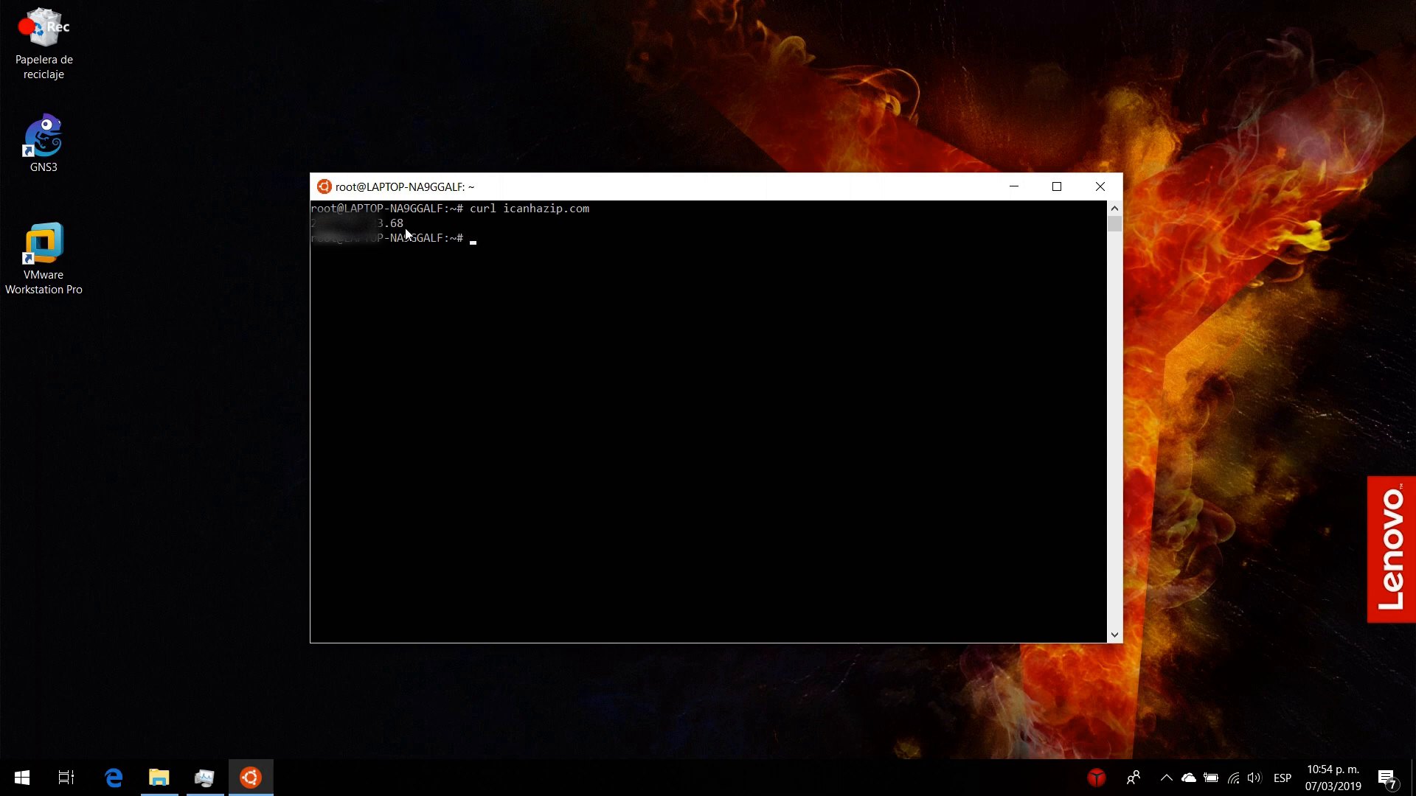
mouse_move(404, 227)
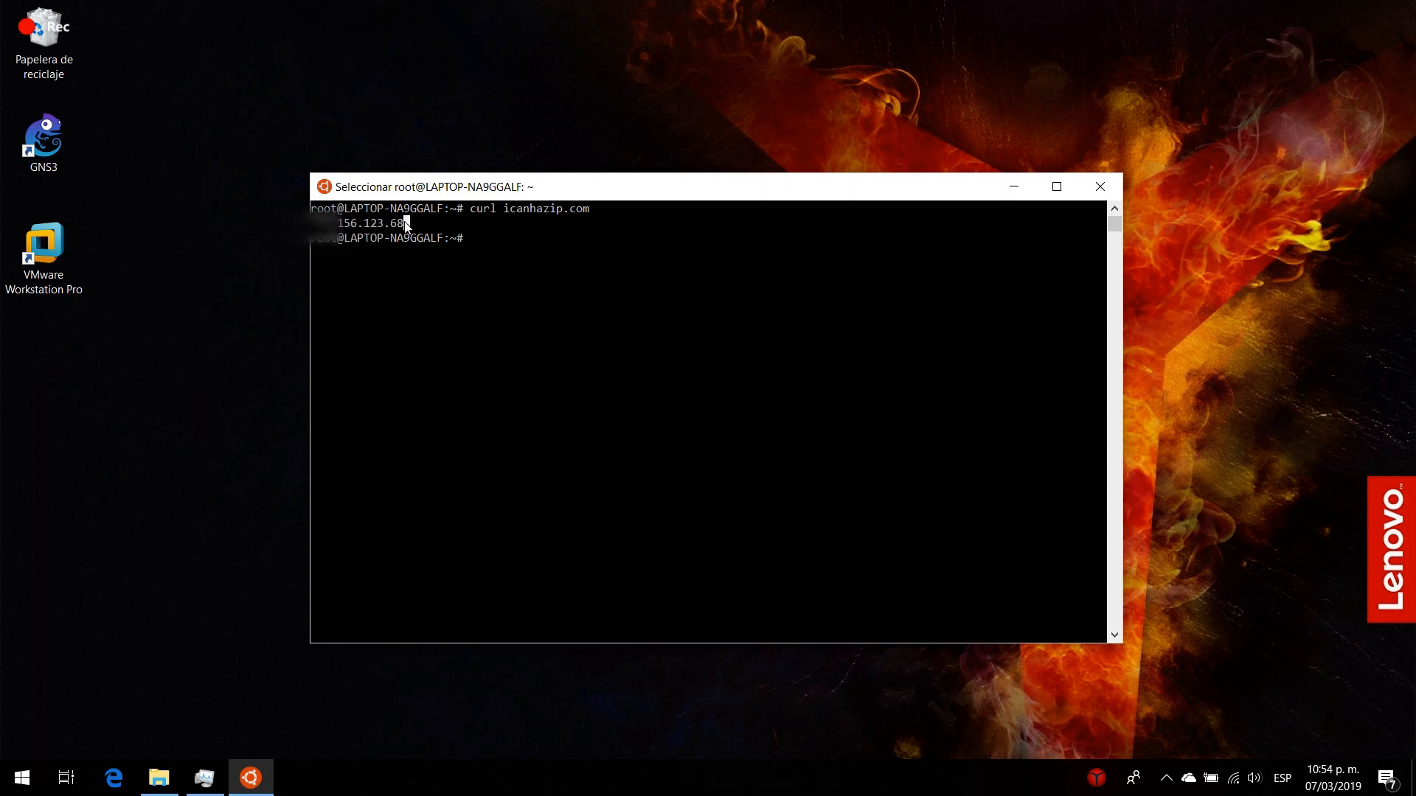
mouse_move(612, 241)
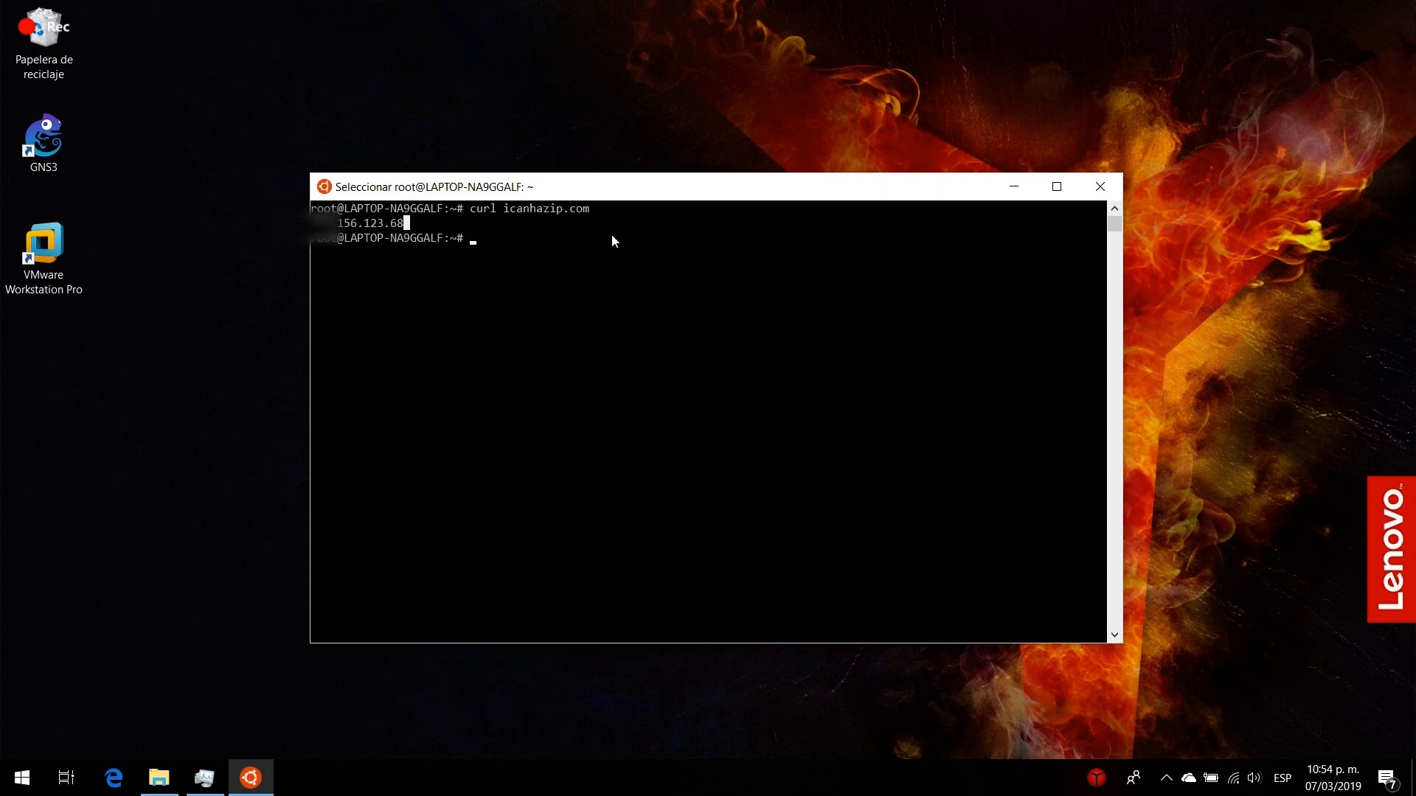